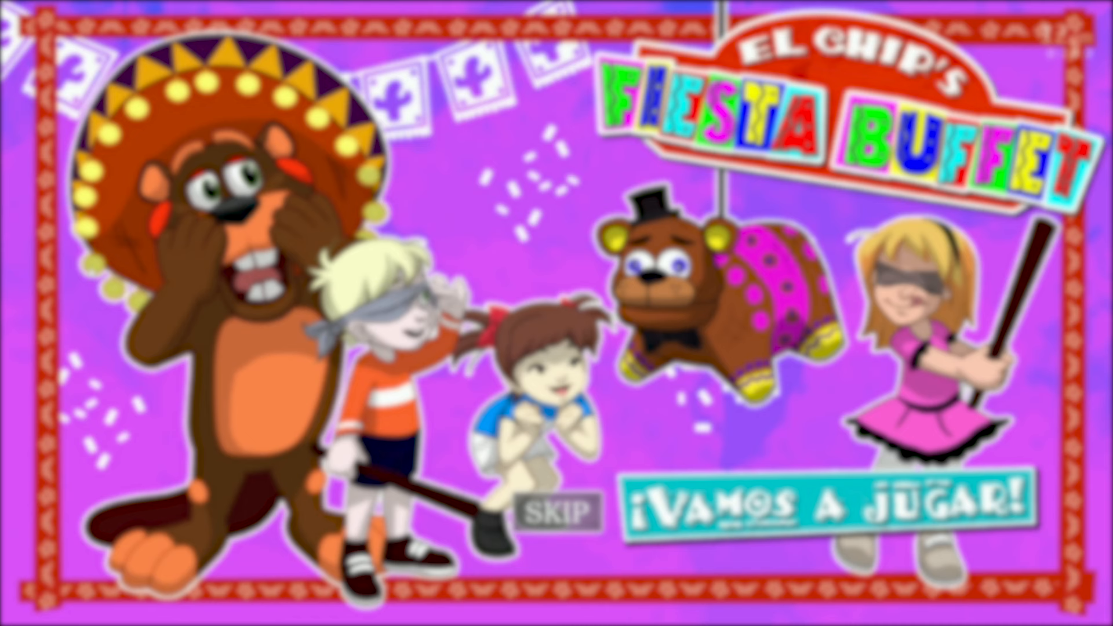
Step: Skip the El Chip's Fiesta Buffet ad to start the night
left_click(562, 510)
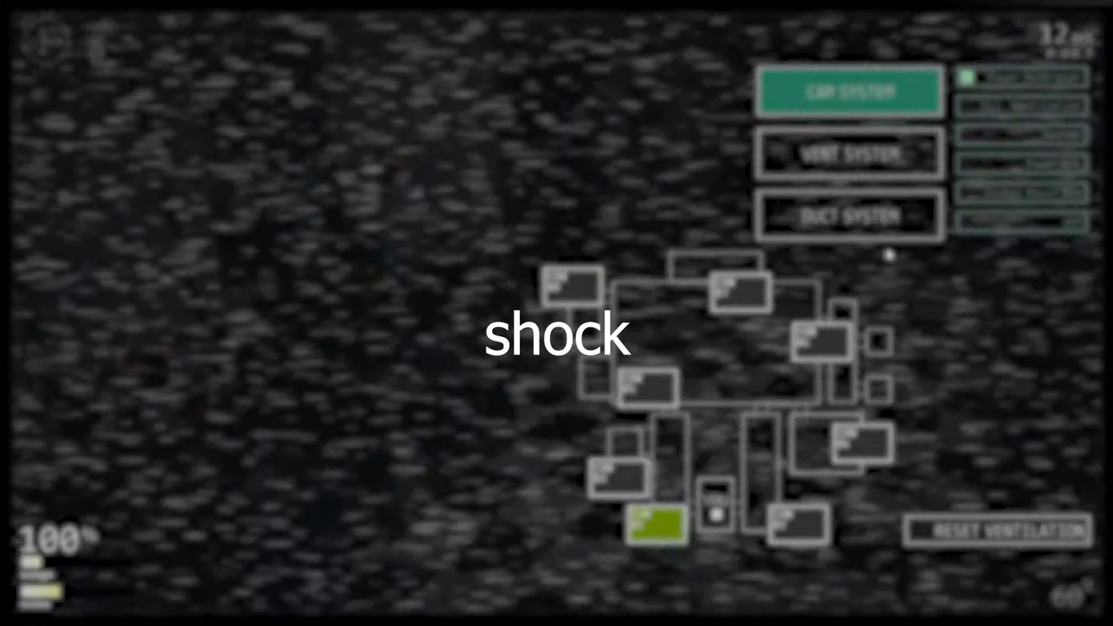
Step: View the duct system map, then the vent system map, on the office monitor
left_click(848, 153)
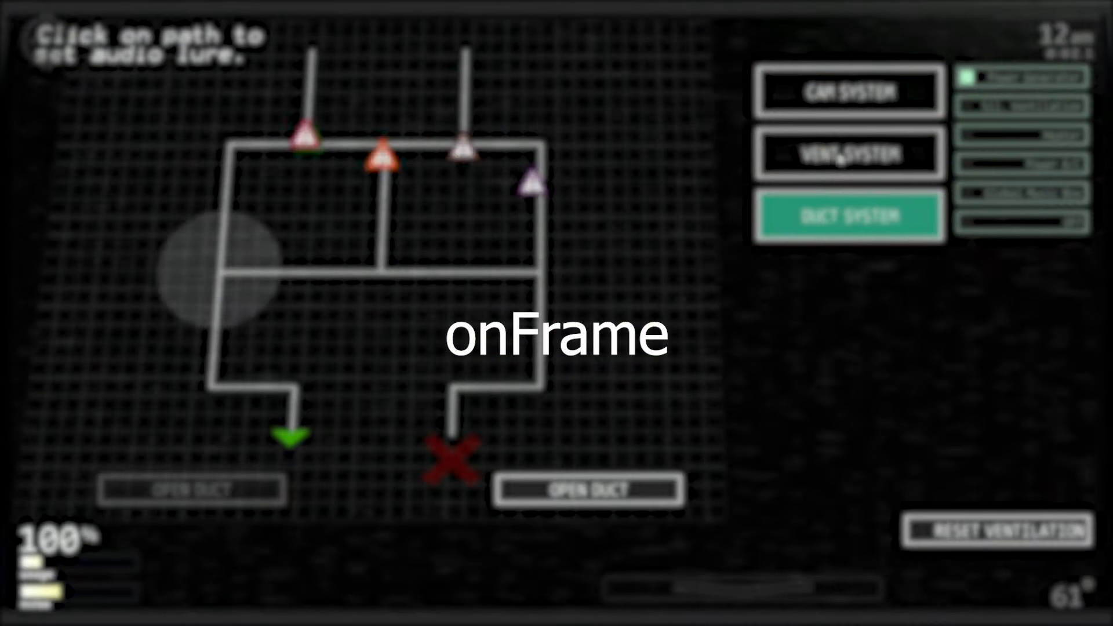
left_click(849, 91)
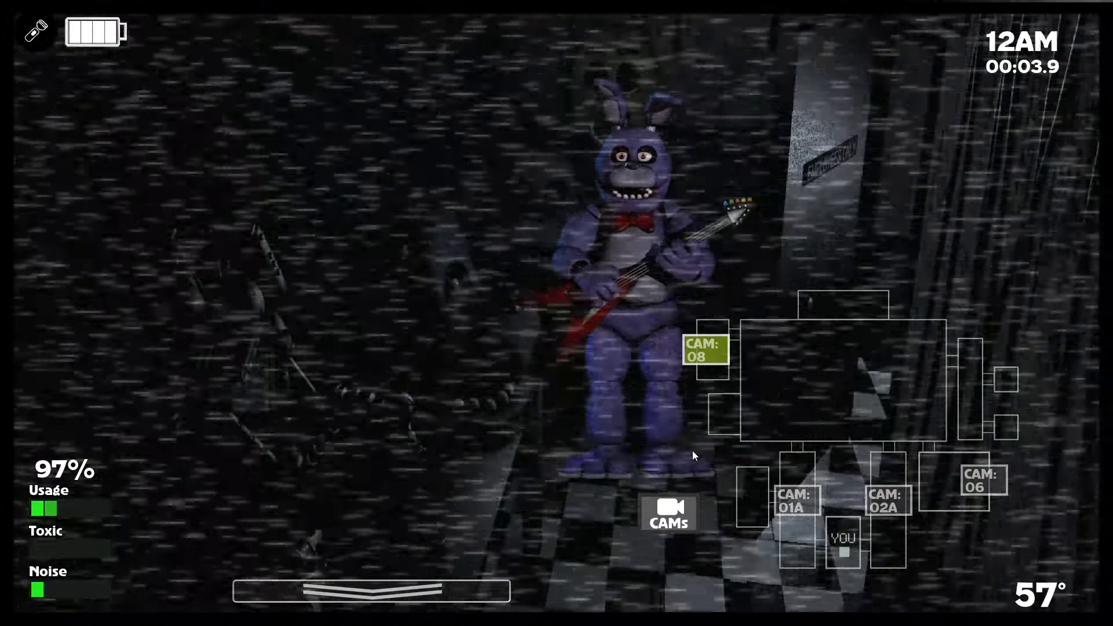
Step: Raise the camera monitor and check Bonnie on CAM 01A, then back on CAM 08
left_click(794, 500)
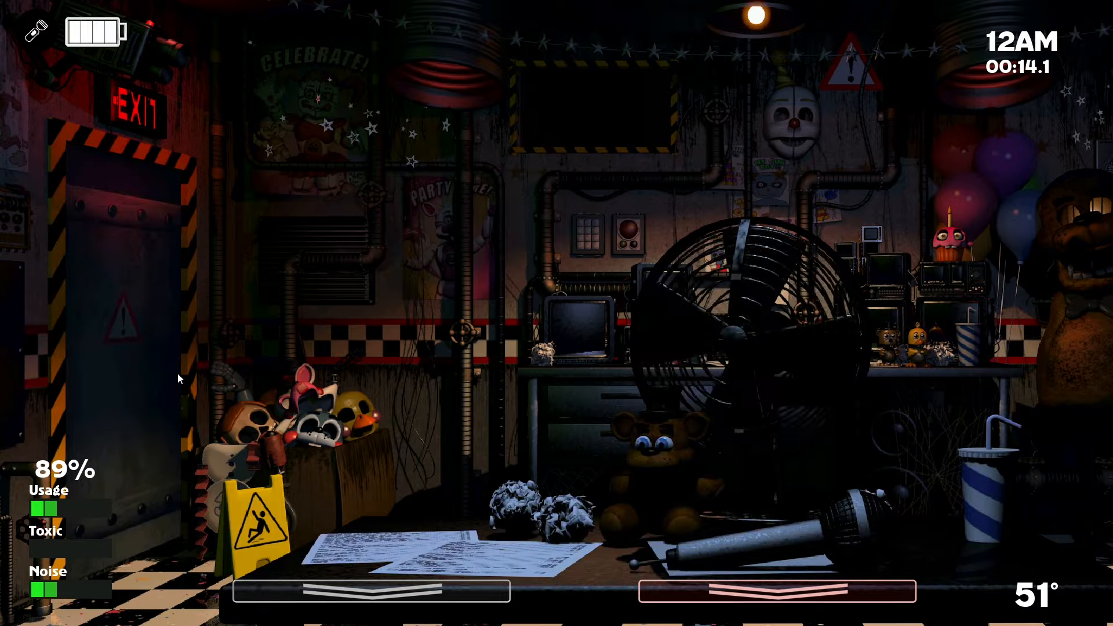
left_click(668, 512)
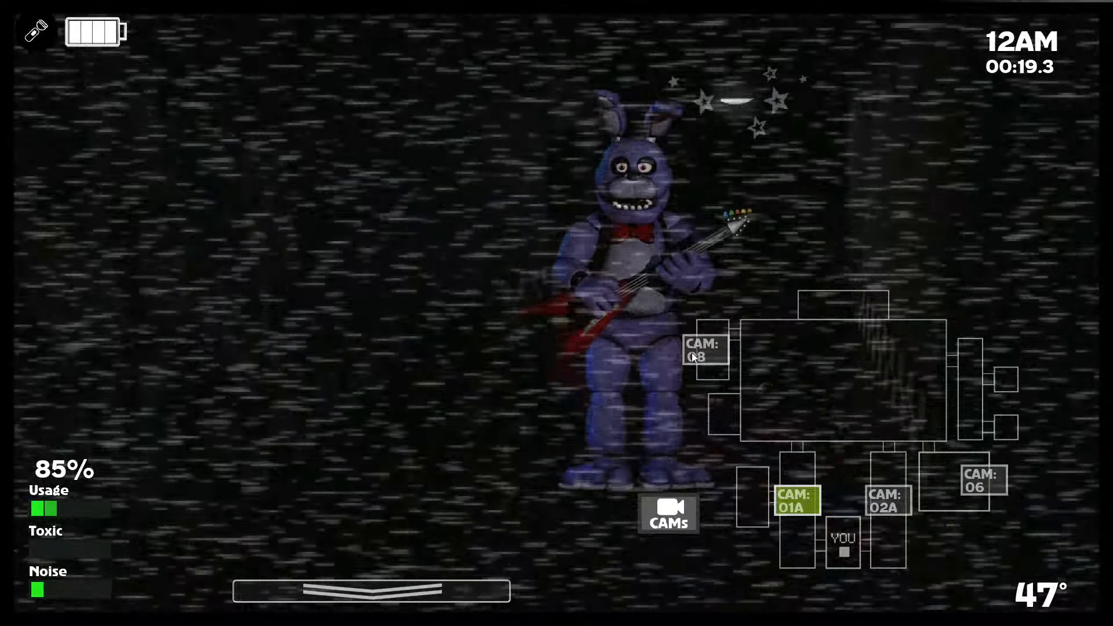
left_click(669, 514)
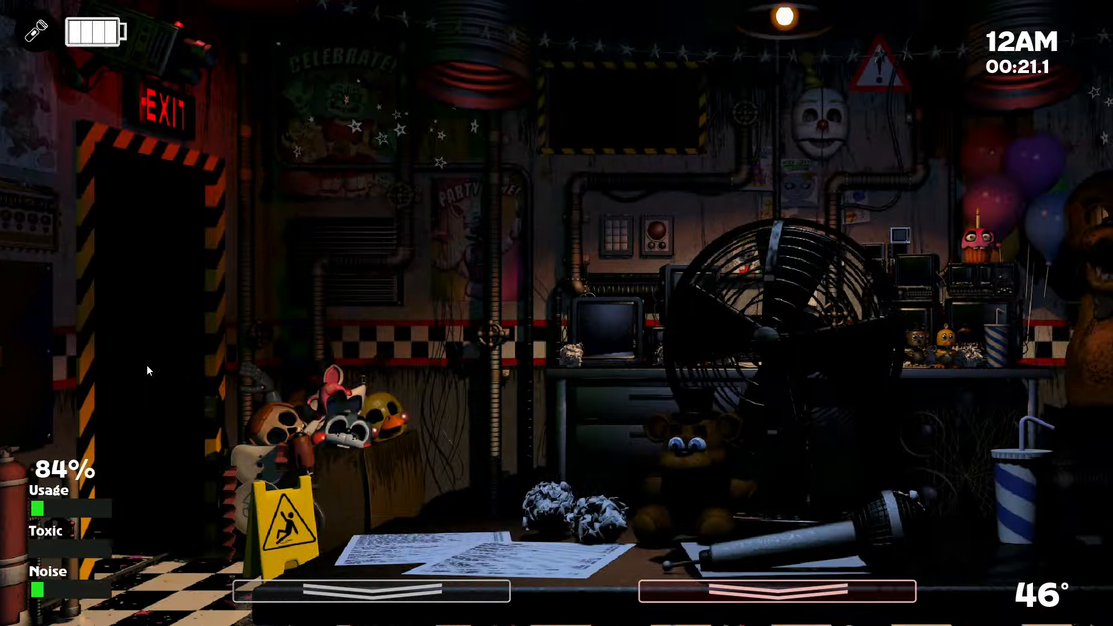
left_click(667, 515)
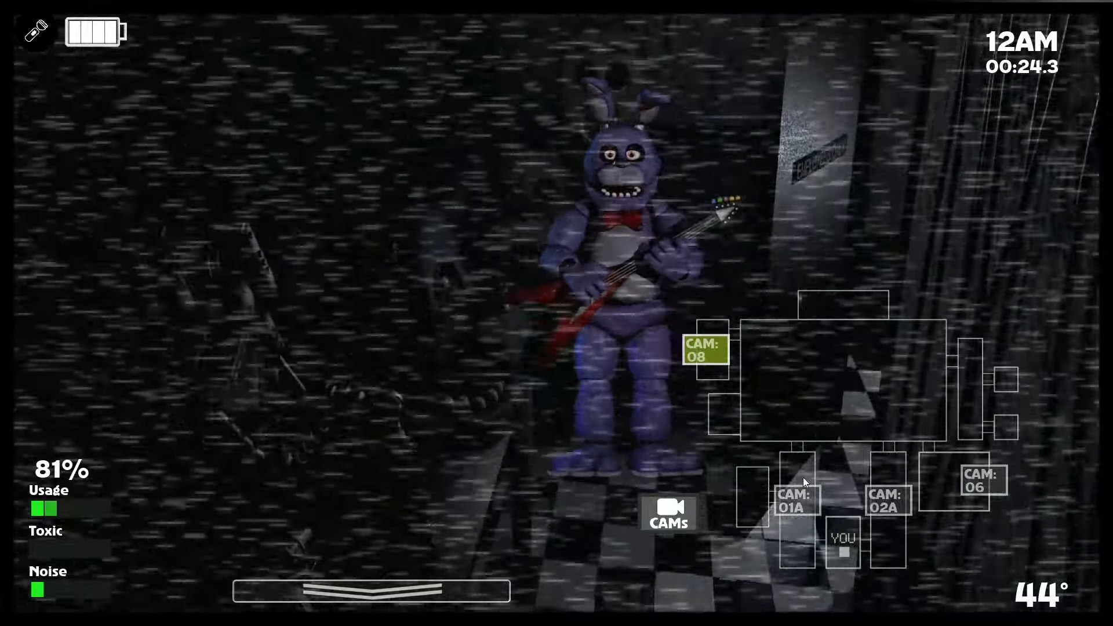
left_click(794, 502)
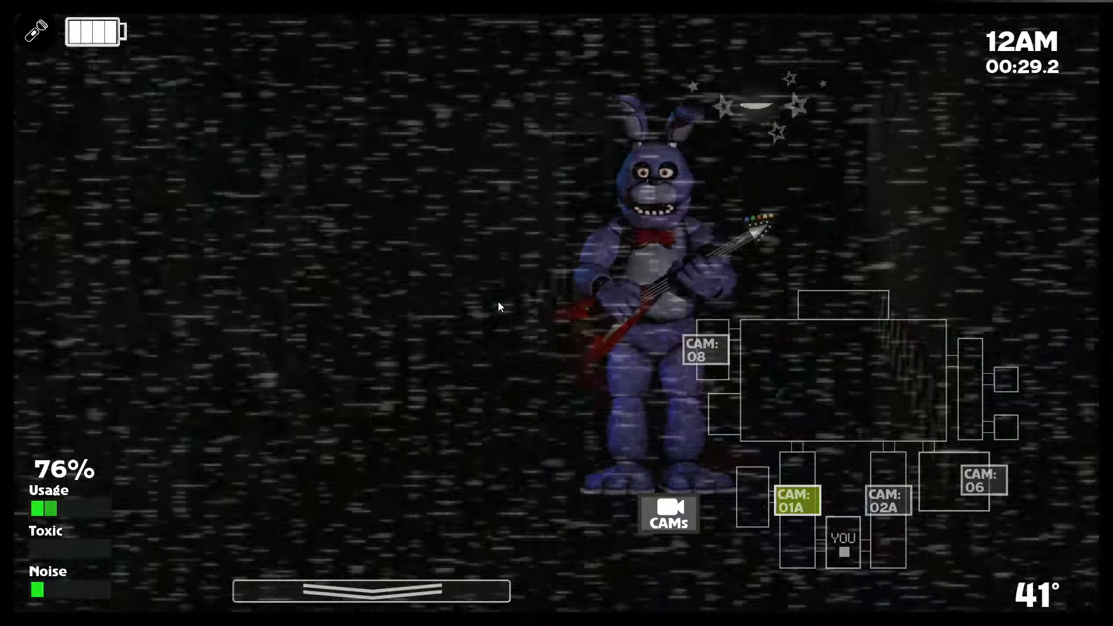
left_click(704, 350)
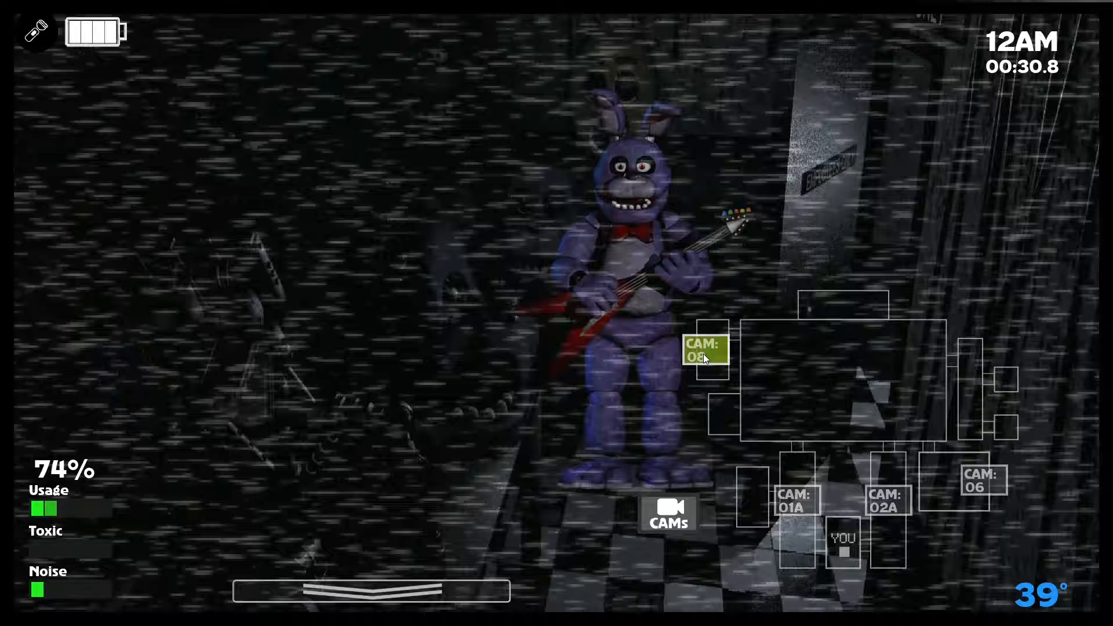